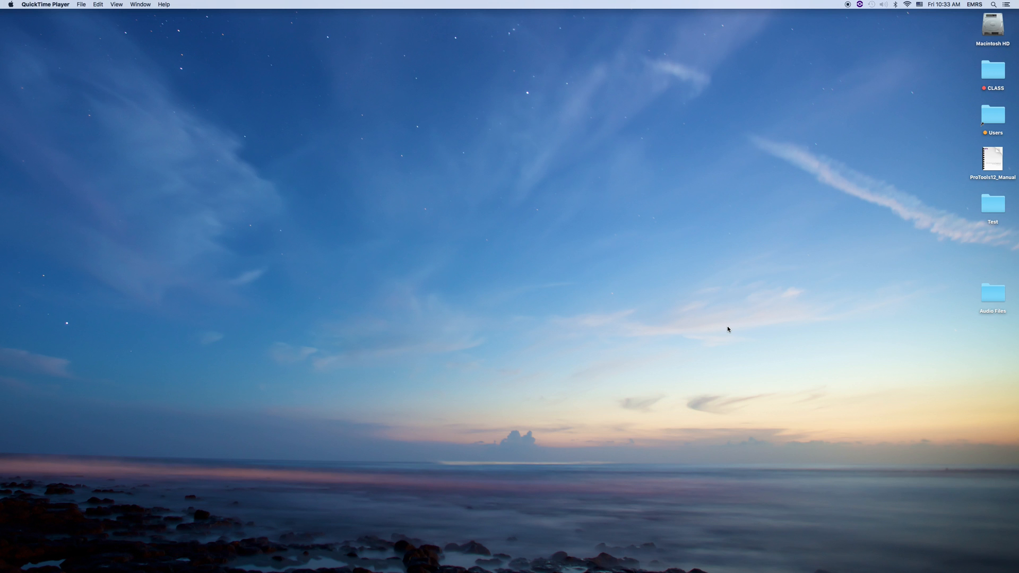
mouse_move(421, 556)
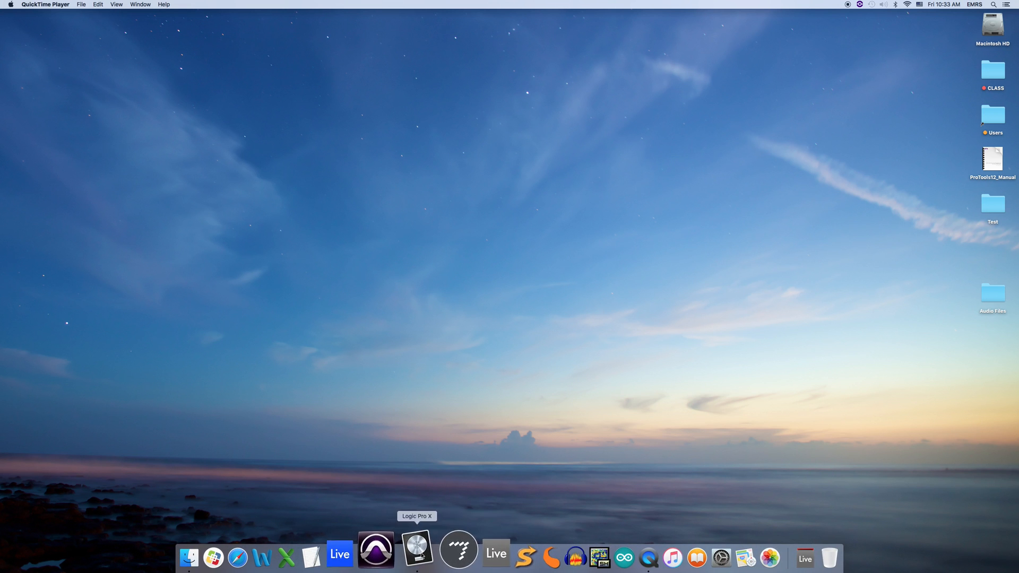
- Launch Logic Pro X from the Dock and show the File > Open Recent list
click(417, 555)
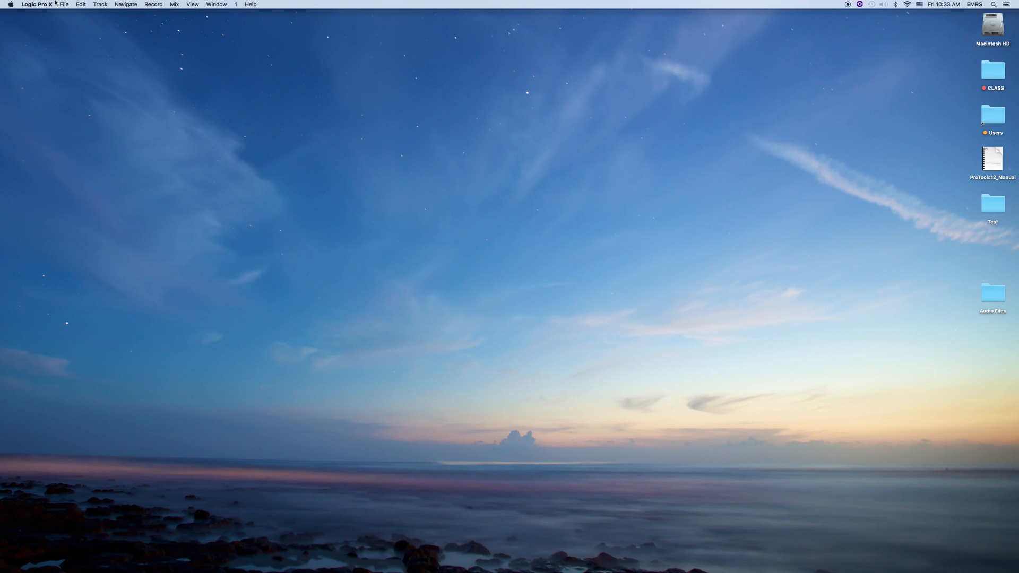
click(65, 5)
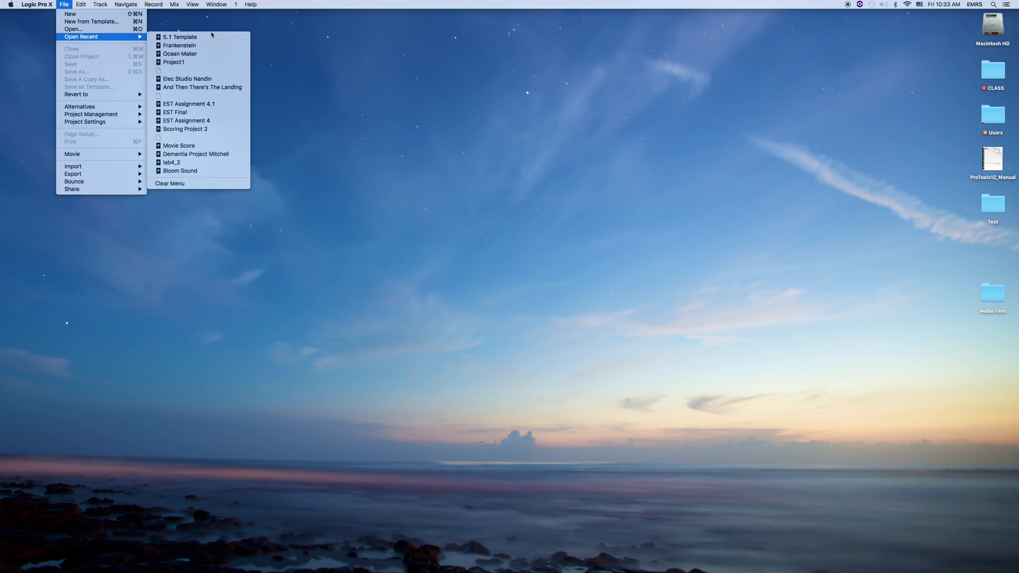
- Open the '5.1 Template' project from the Open Recent submenu
click(182, 37)
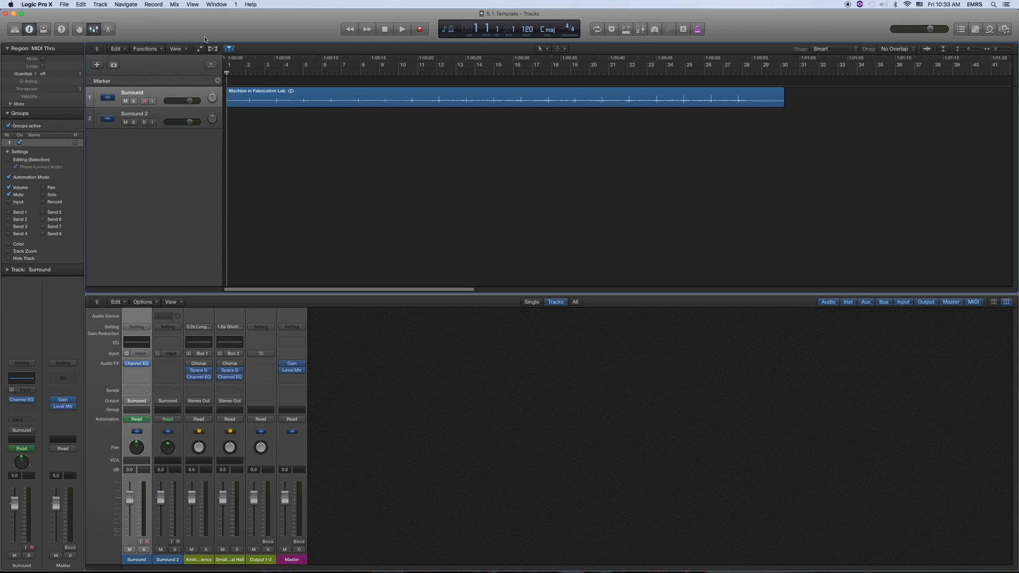
mouse_move(207, 41)
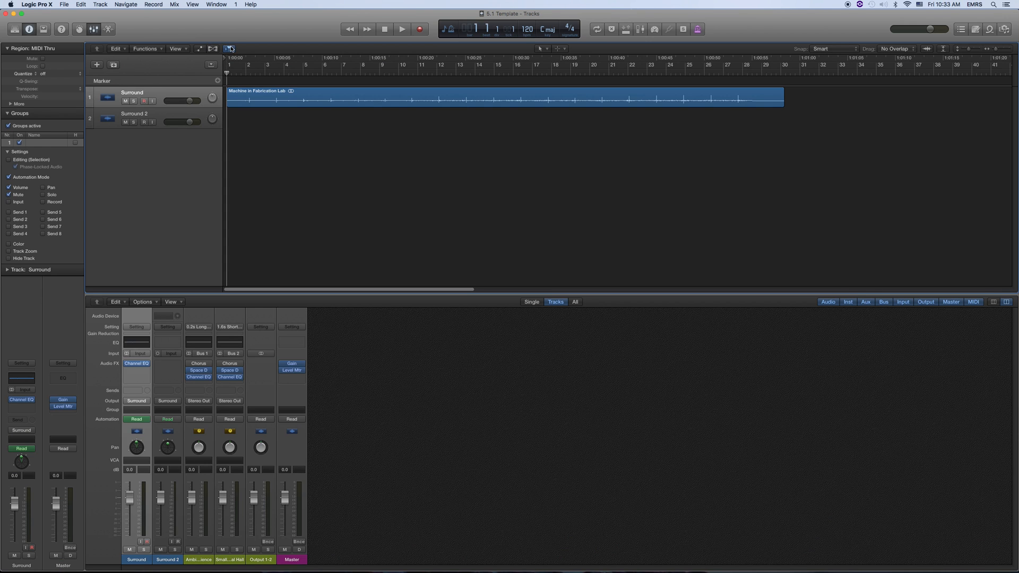
mouse_move(230, 48)
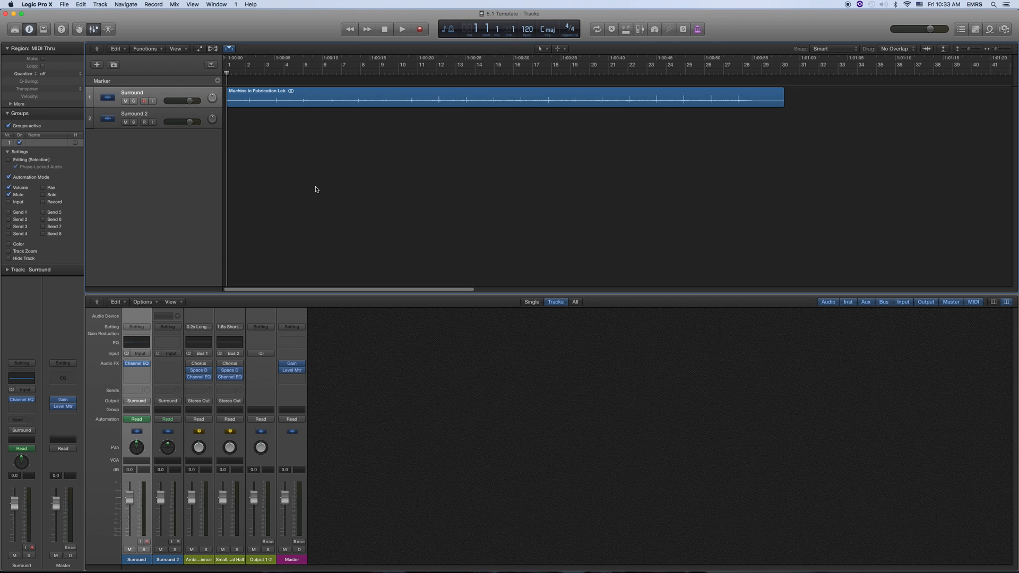
click(37, 5)
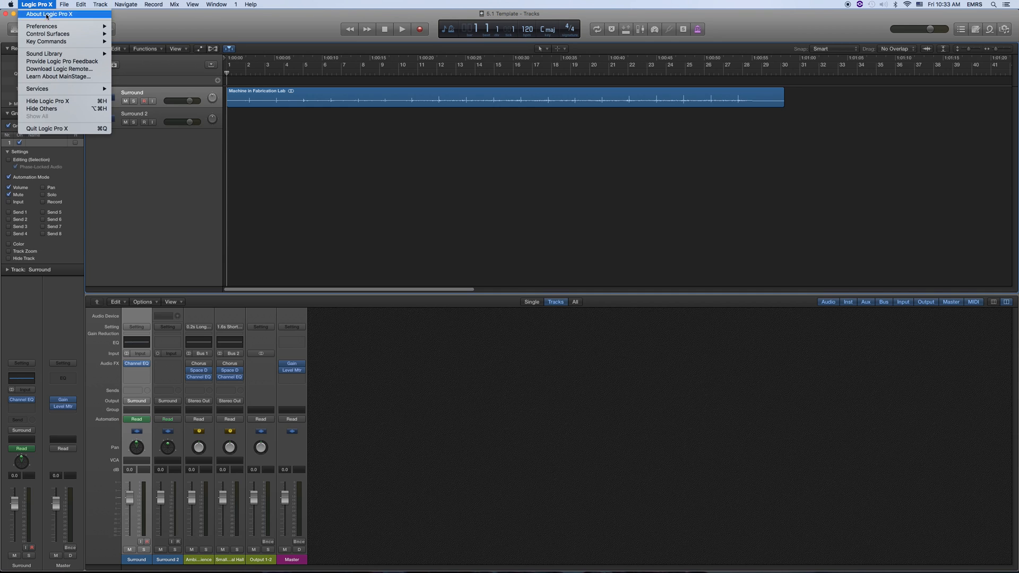
mouse_move(51, 26)
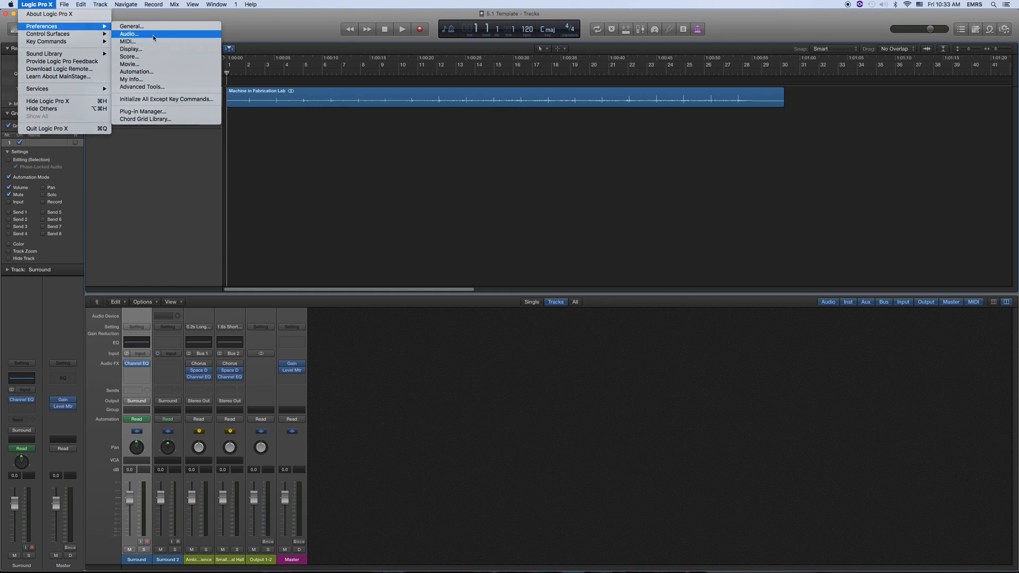
click(128, 34)
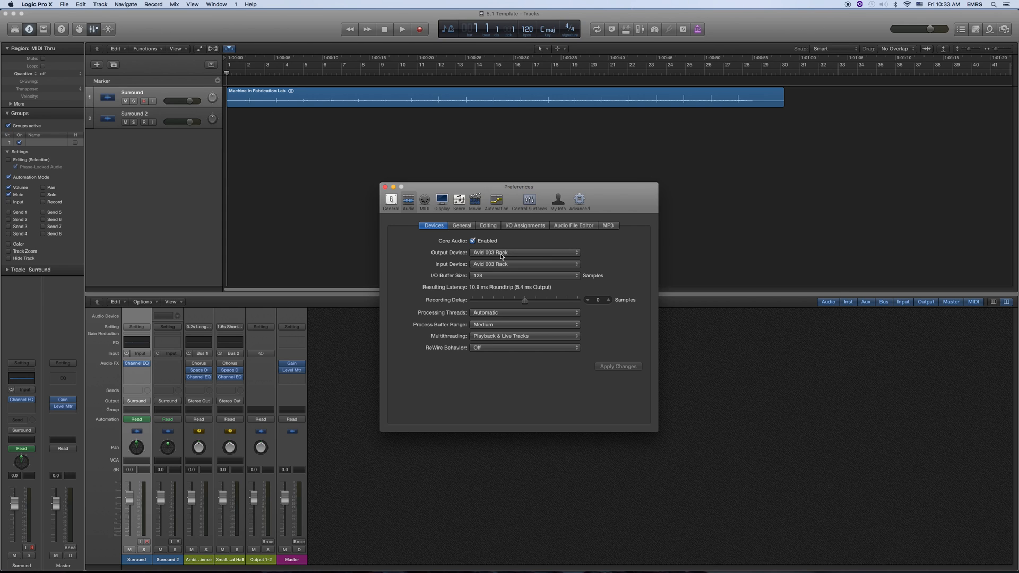
click(525, 226)
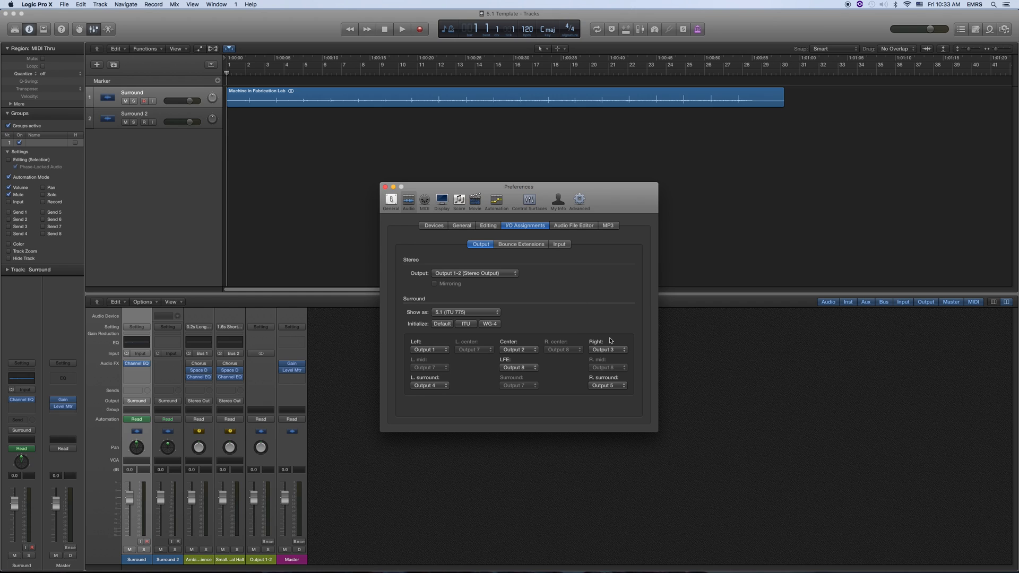
mouse_move(526, 356)
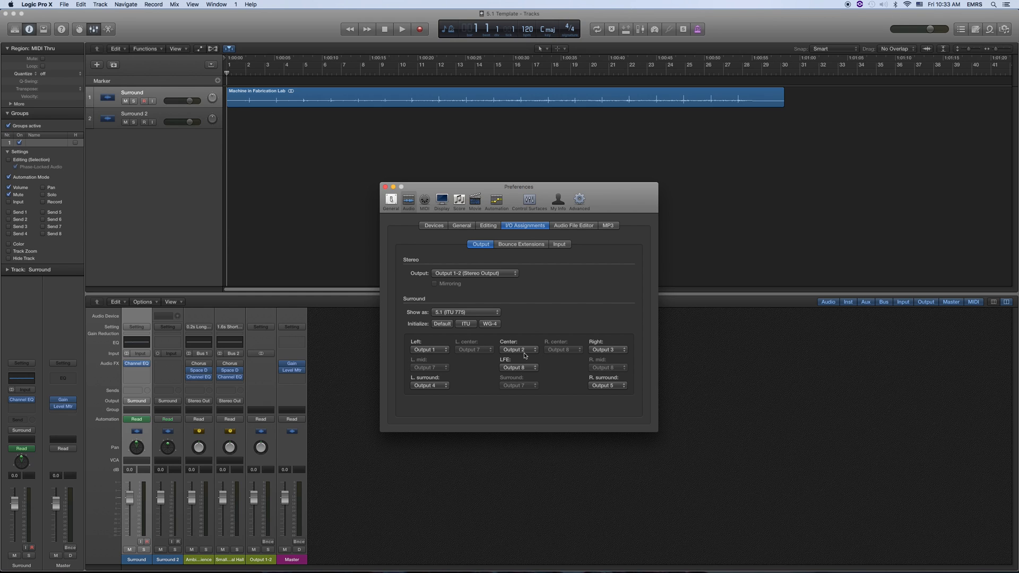
mouse_move(605, 354)
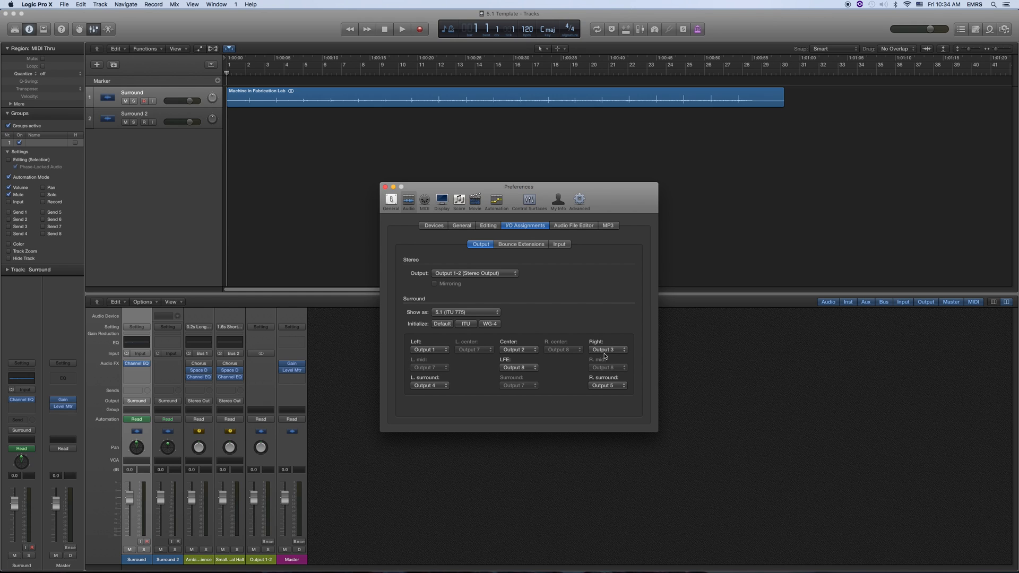
mouse_move(432, 392)
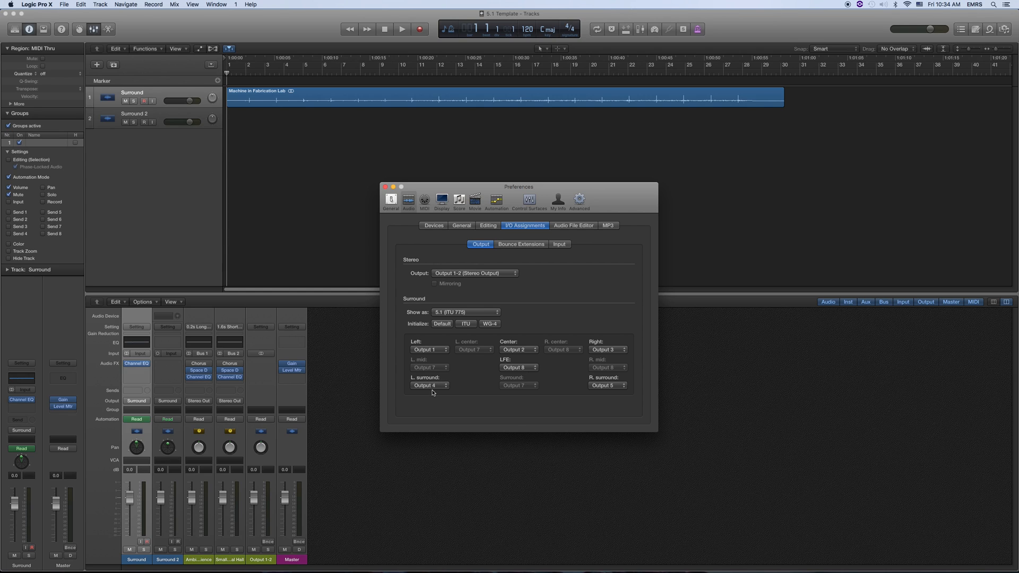
mouse_move(608, 388)
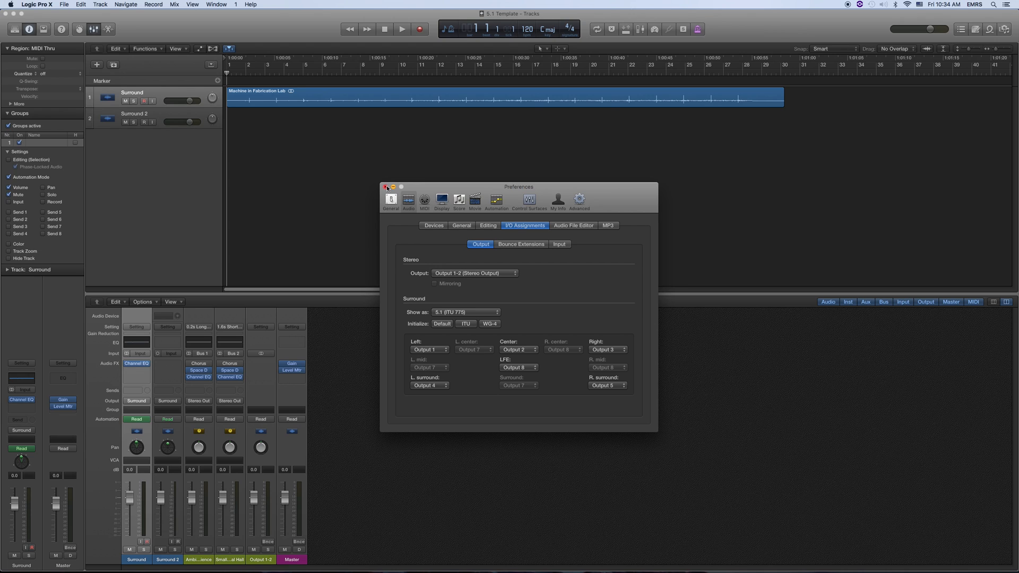
click(387, 187)
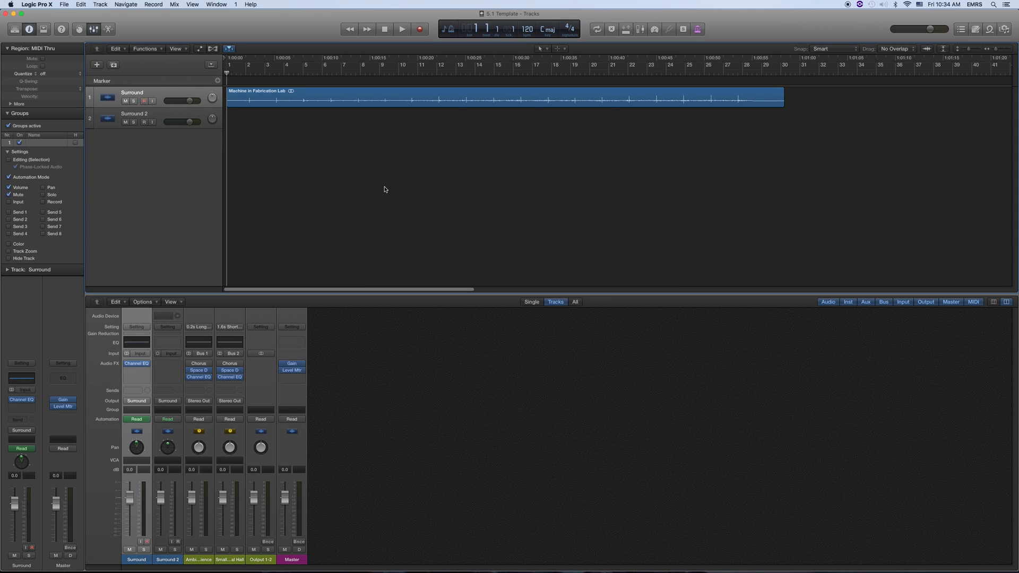
mouse_move(352, 209)
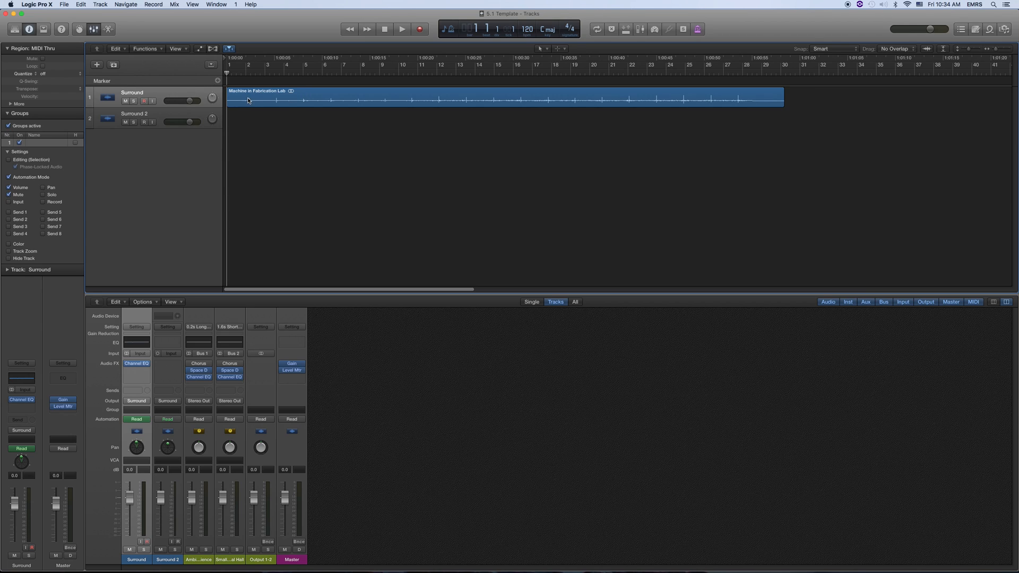
mouse_move(222, 116)
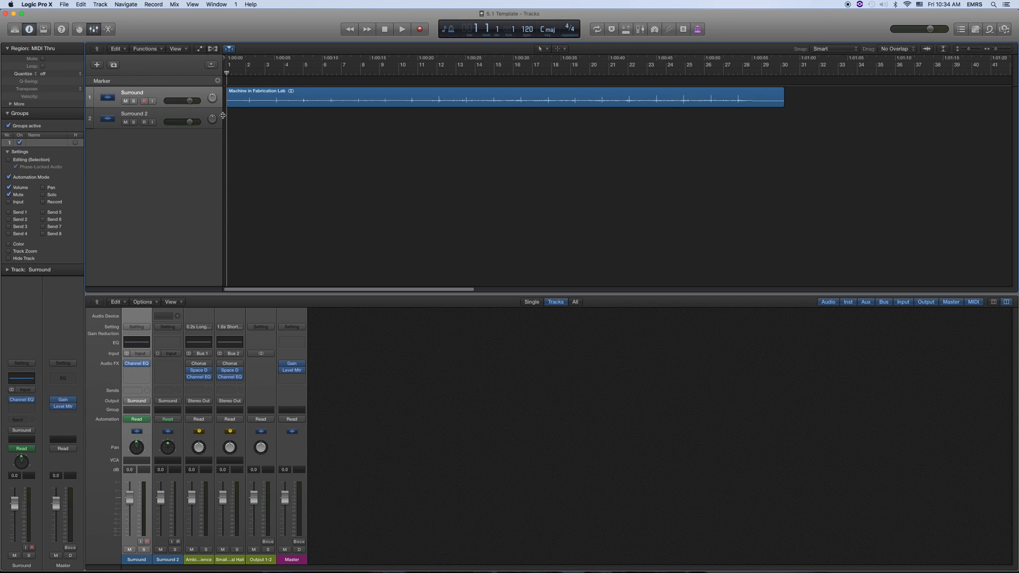
mouse_move(137, 451)
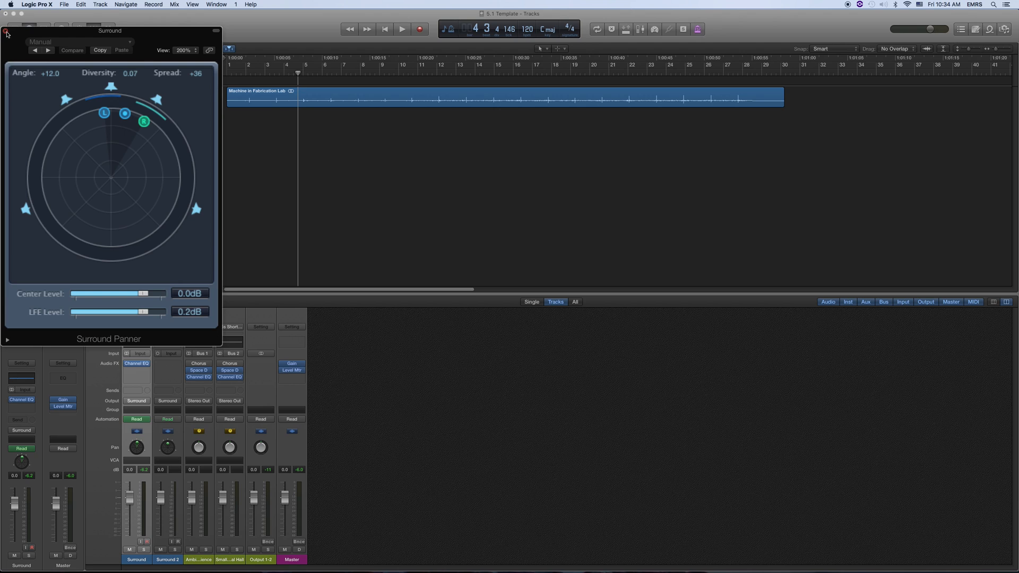
click(4, 33)
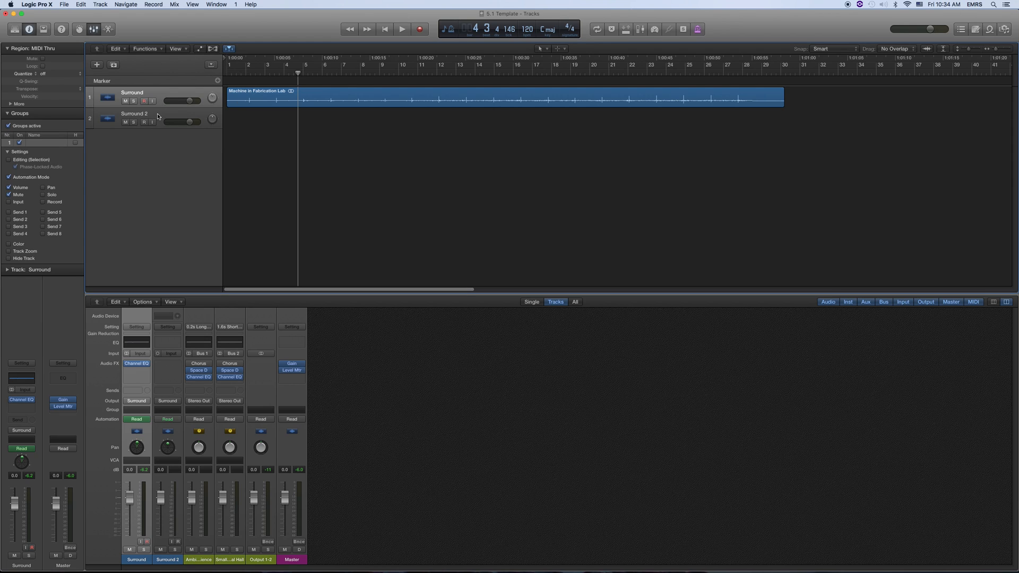
- Create a new audio track, Audio 2, with its output routed to Surround
click(94, 6)
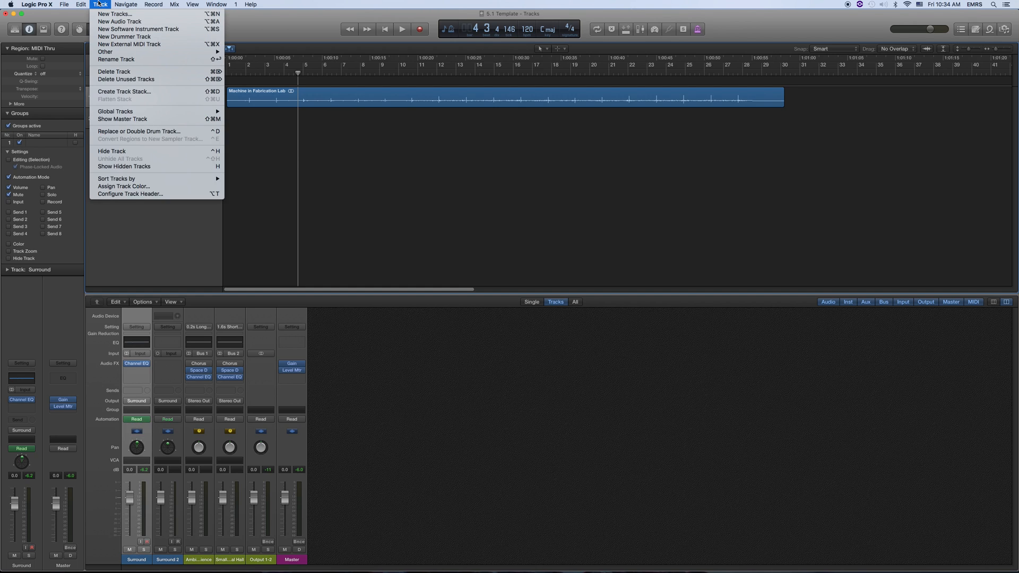
click(123, 21)
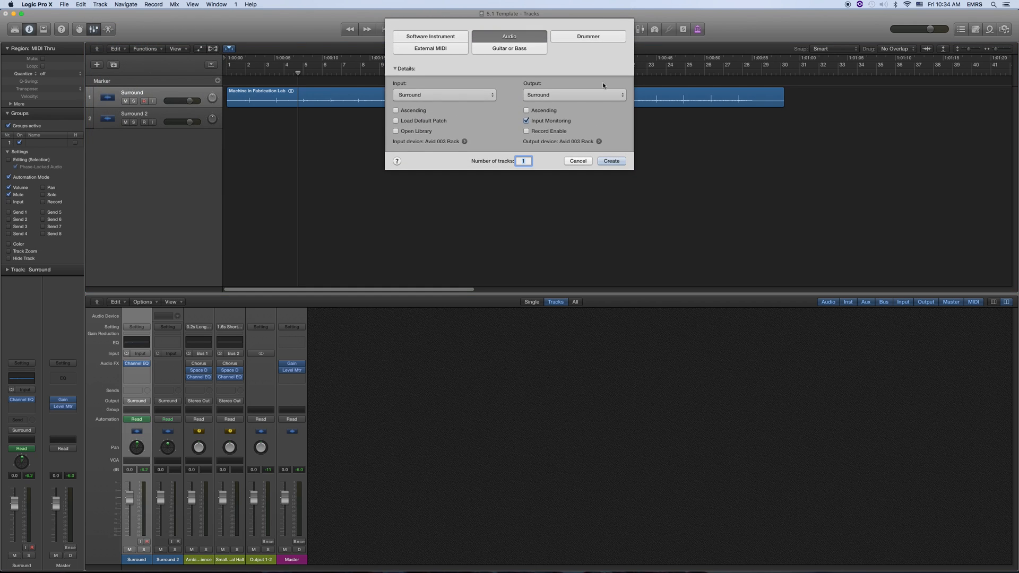
click(575, 95)
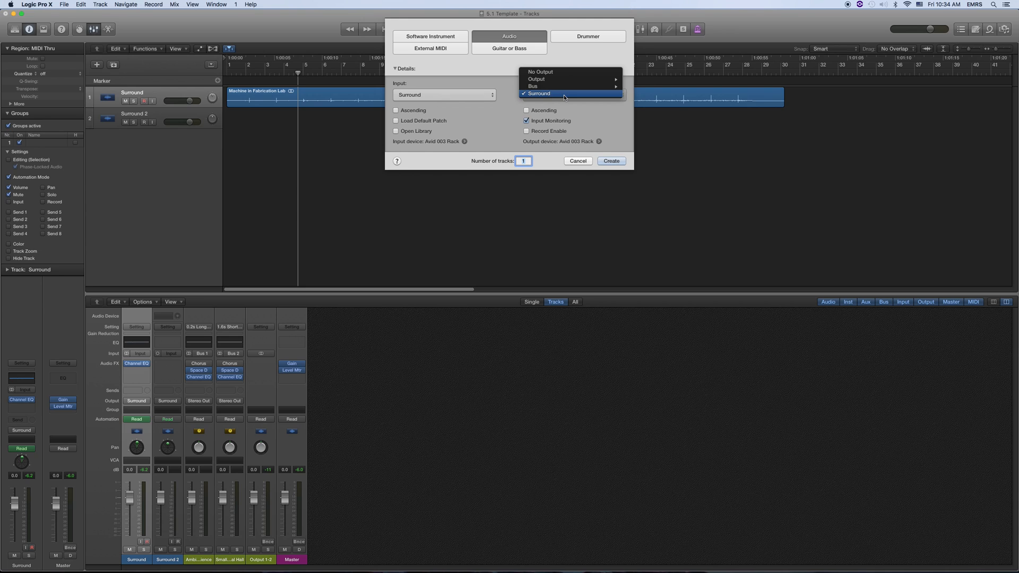
click(537, 93)
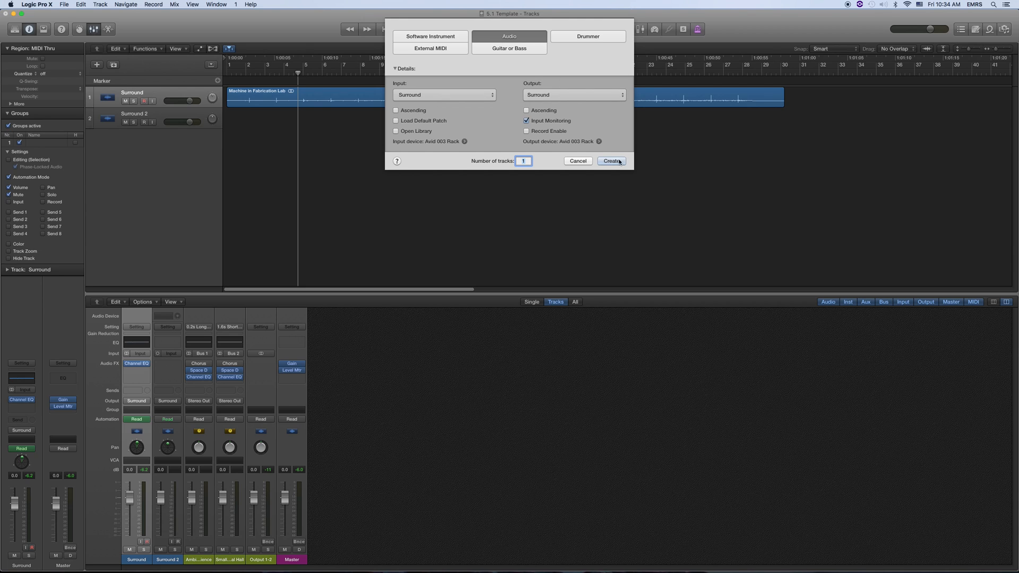
click(611, 161)
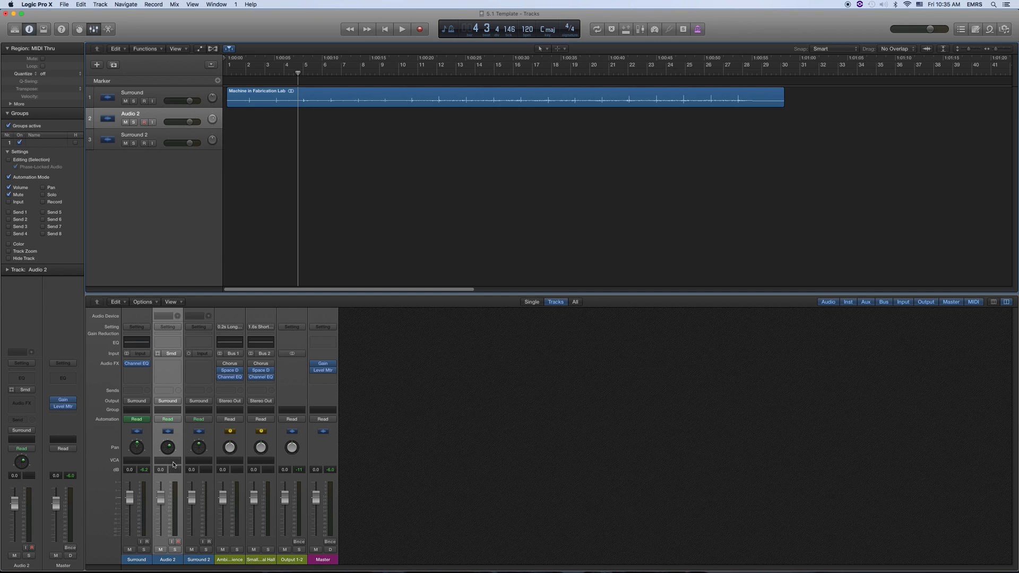
mouse_move(180, 459)
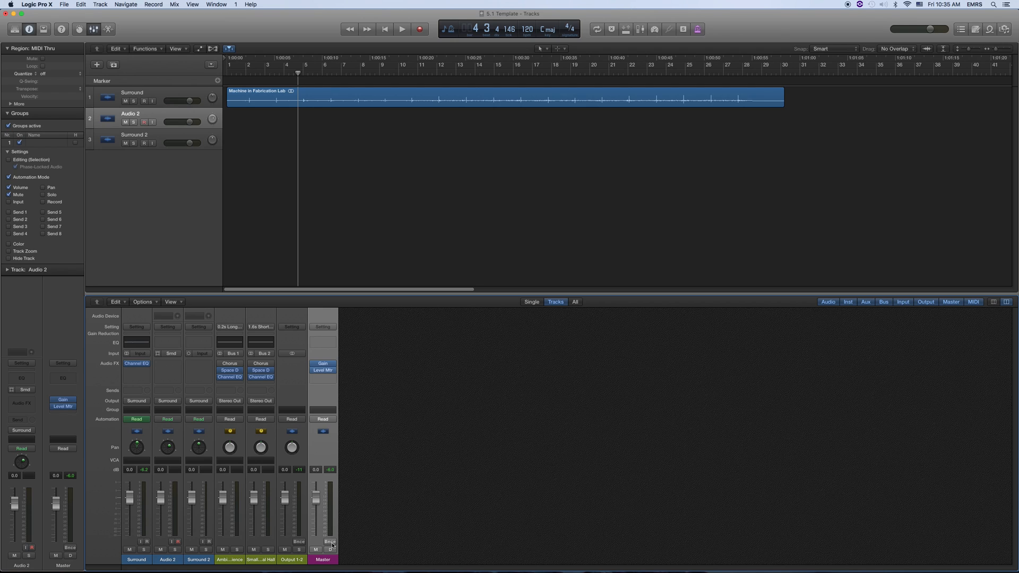
mouse_move(330, 540)
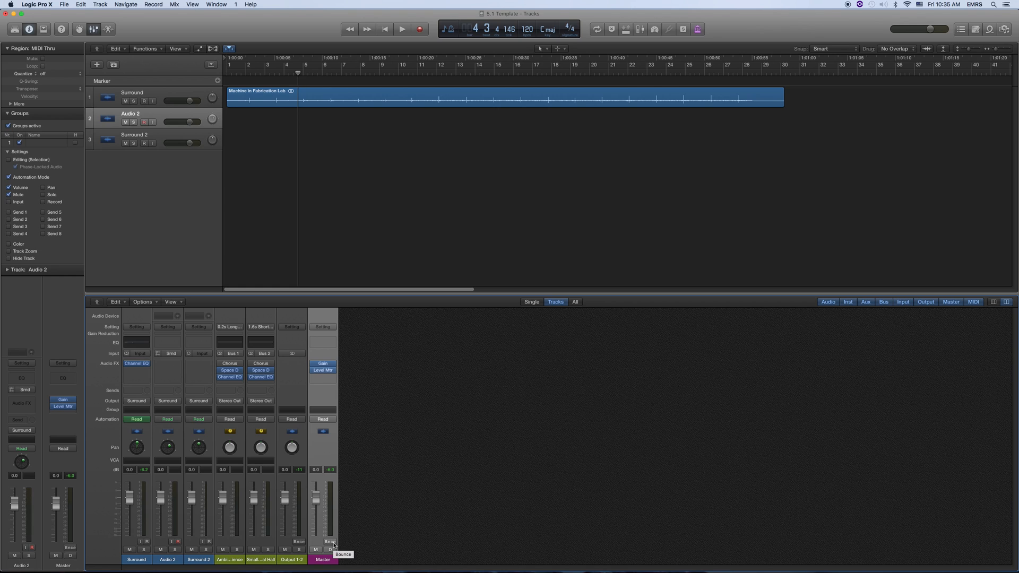
- Enable Surround Bounce with Wave file format and Split file type
click(329, 540)
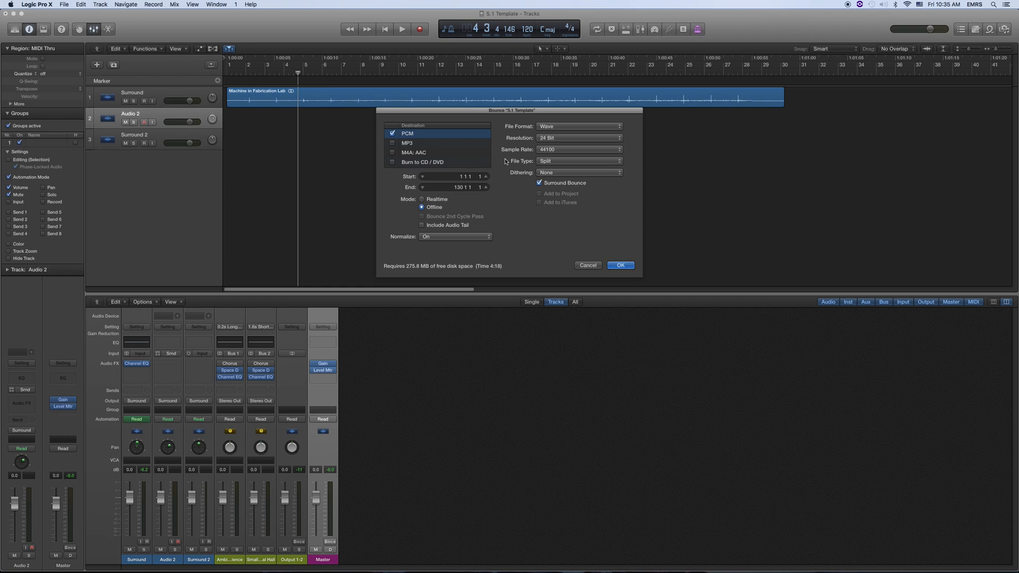
click(539, 183)
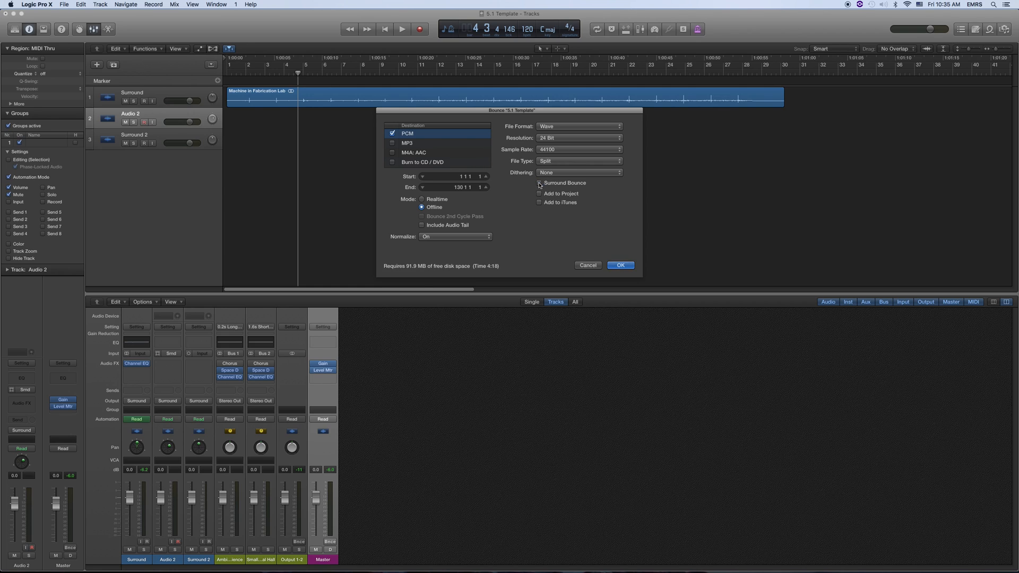
click(539, 182)
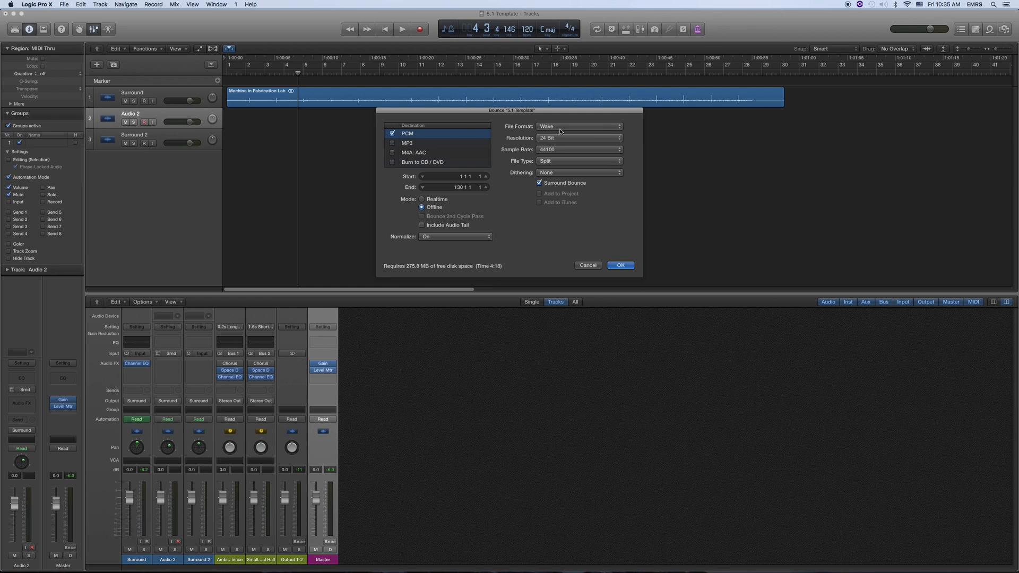
click(577, 137)
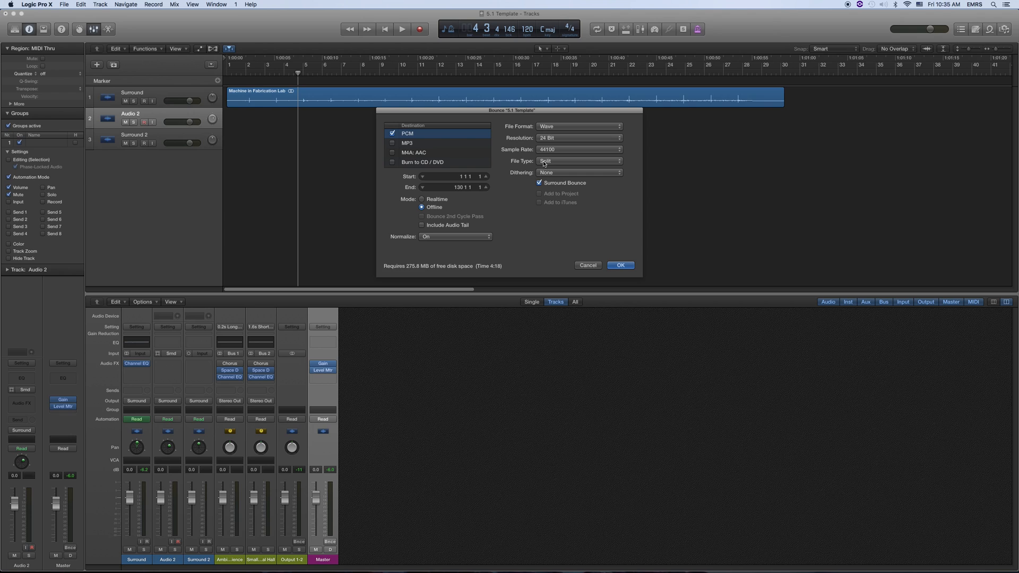
click(578, 161)
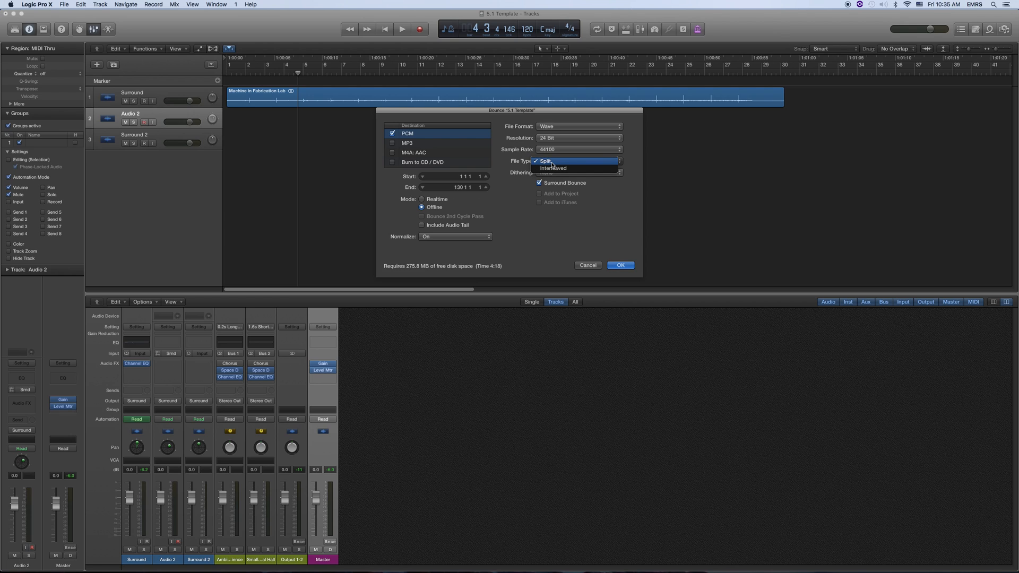
mouse_move(568, 171)
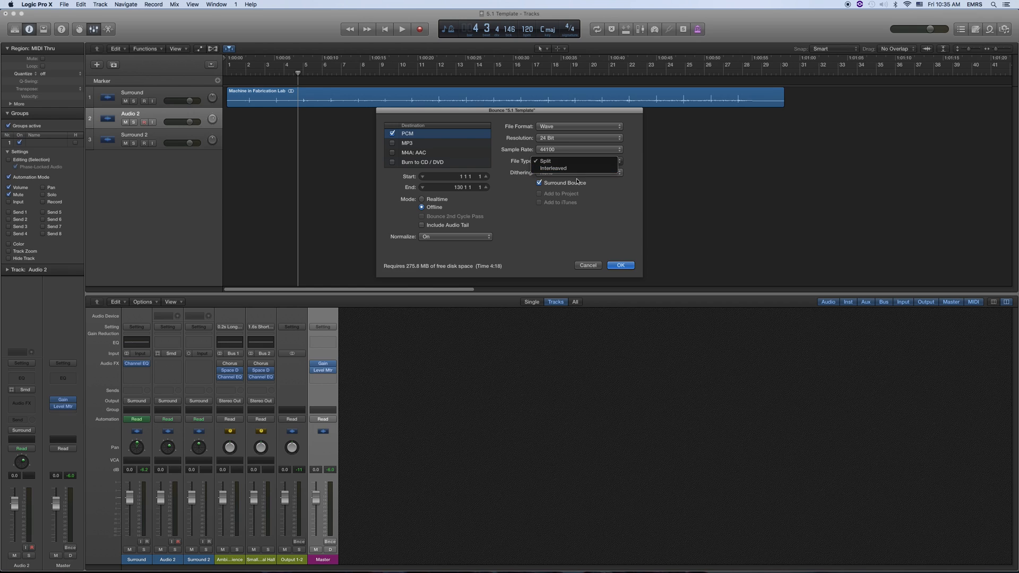
click(544, 161)
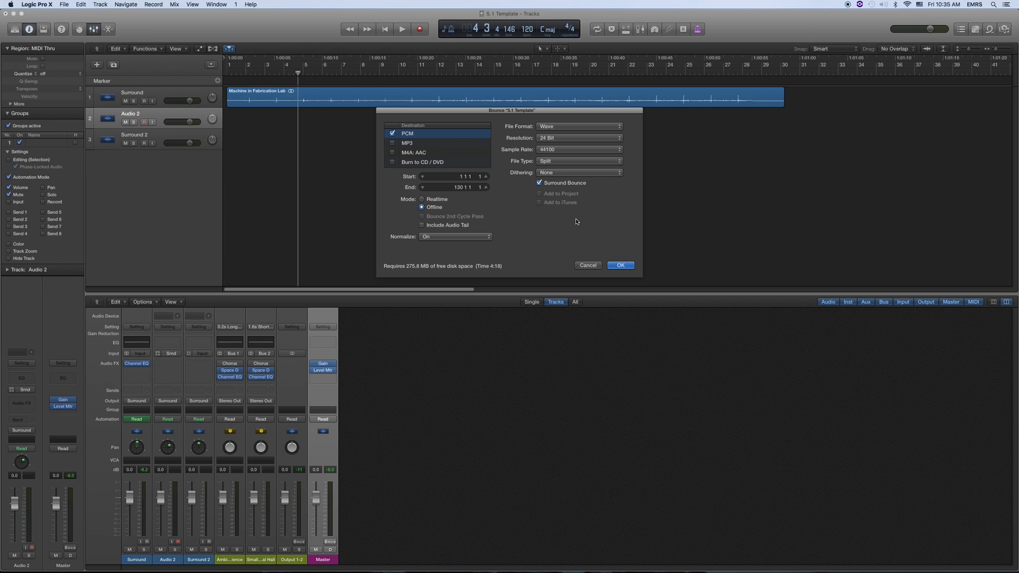
- Keep Normalize on and set the bounce mode back to Offline
click(454, 237)
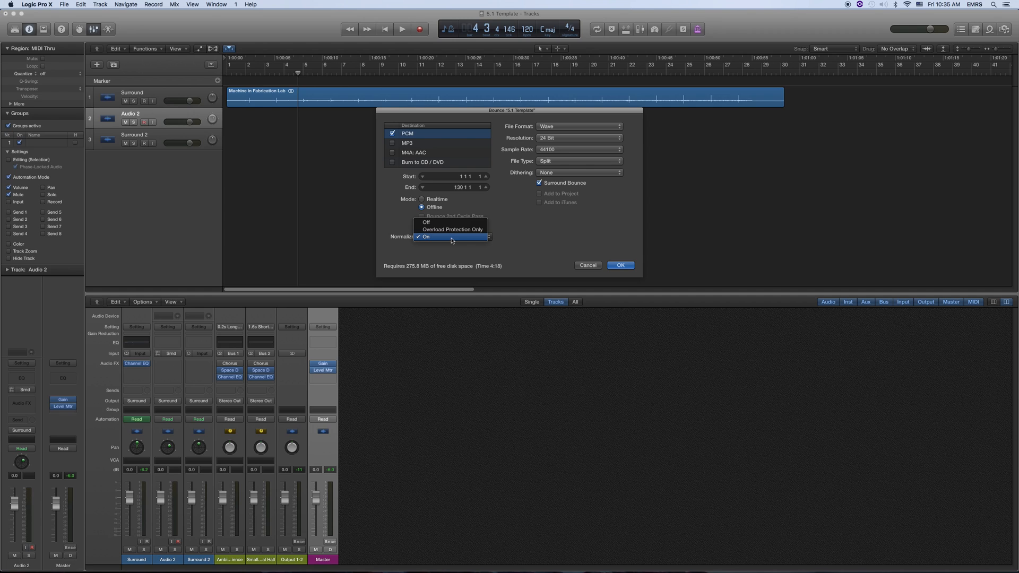
click(450, 237)
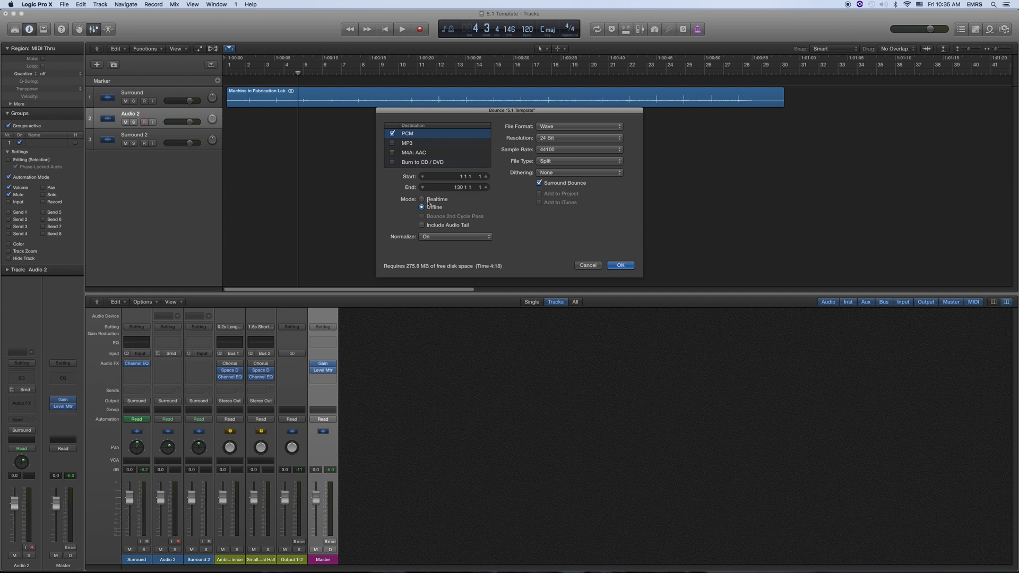
click(422, 199)
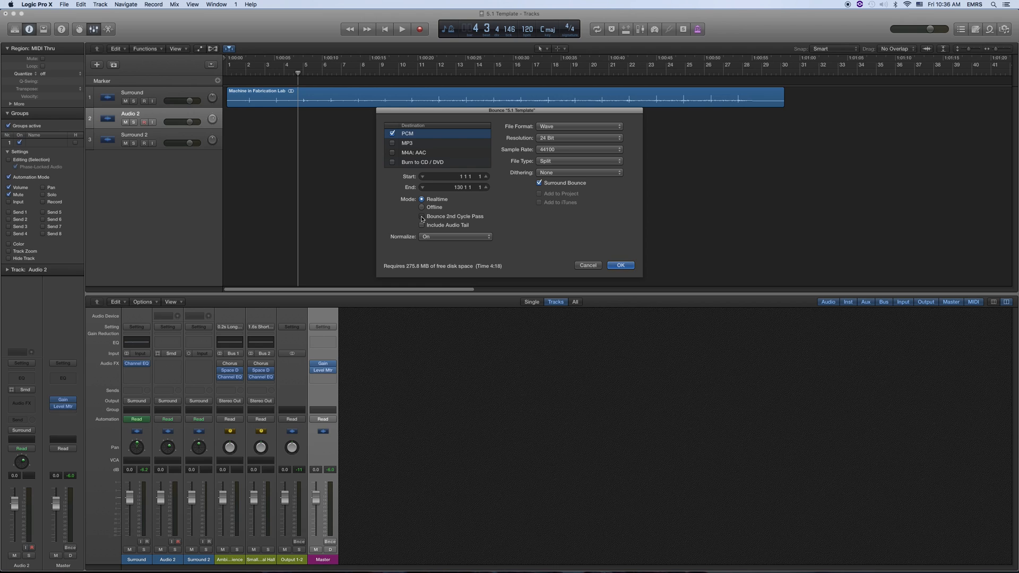
click(422, 207)
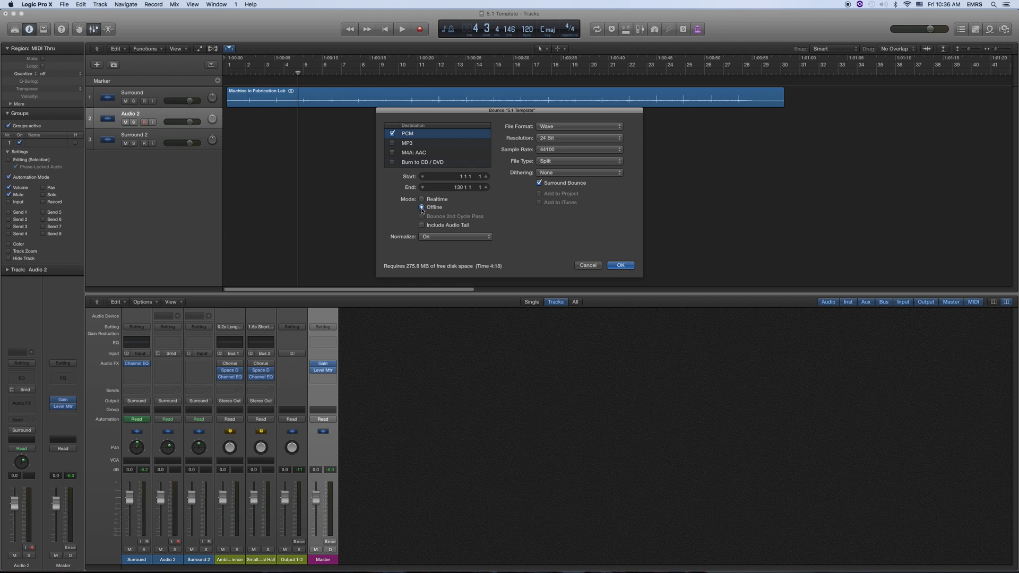
click(421, 207)
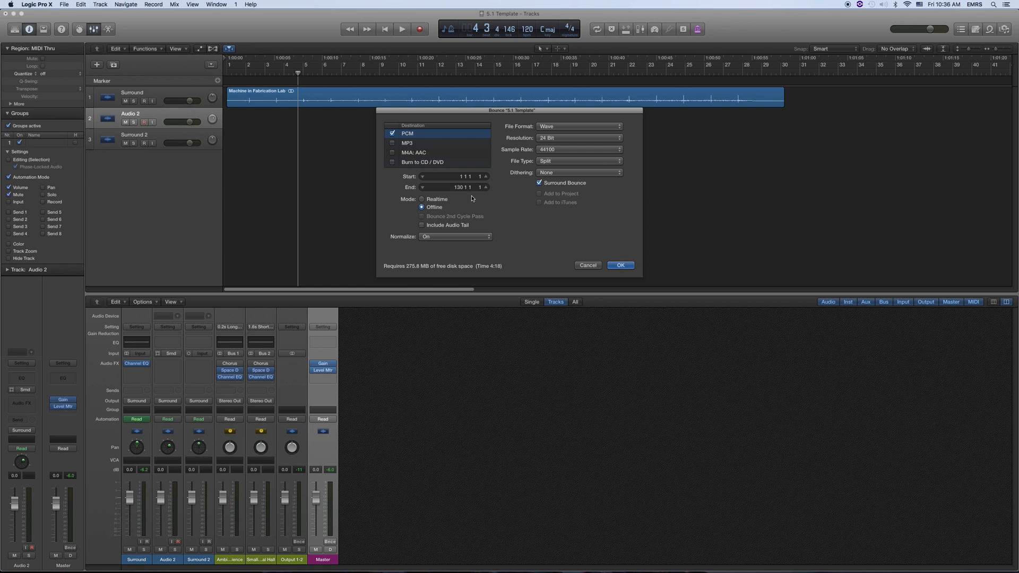
click(463, 187)
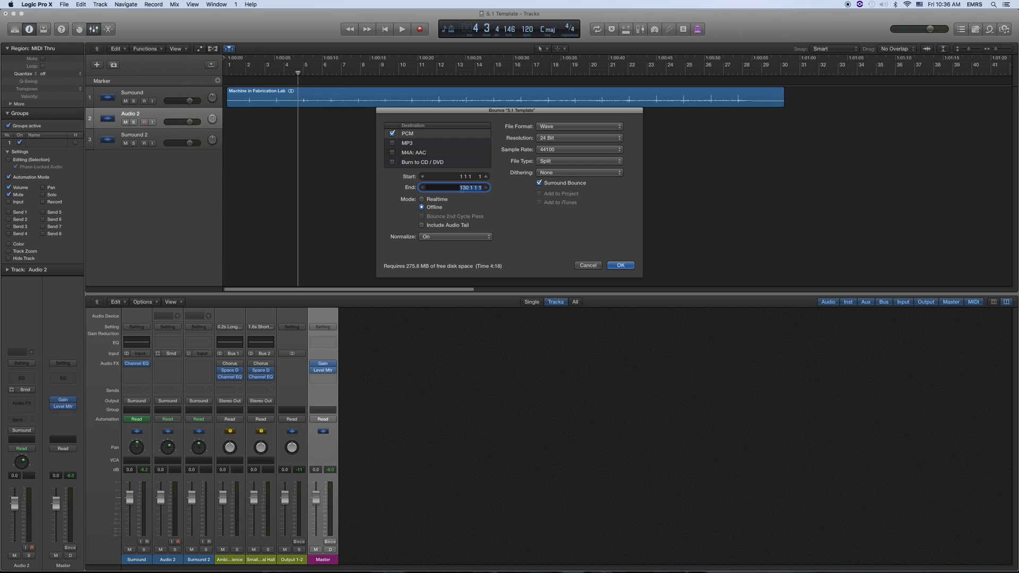
mouse_move(781, 63)
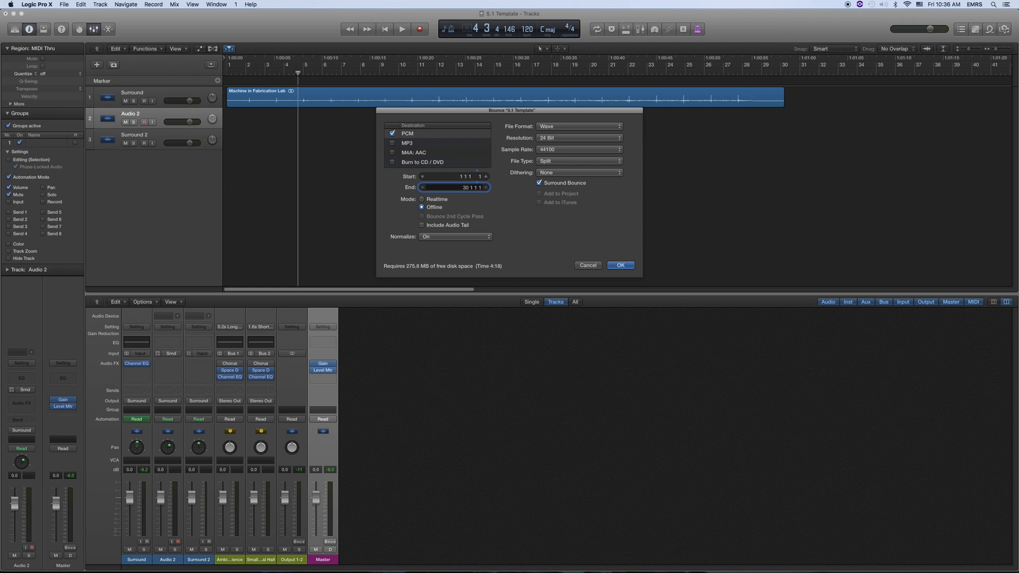
- Set the bounce end to 30 1 1 1 and confirm the settings
click(621, 265)
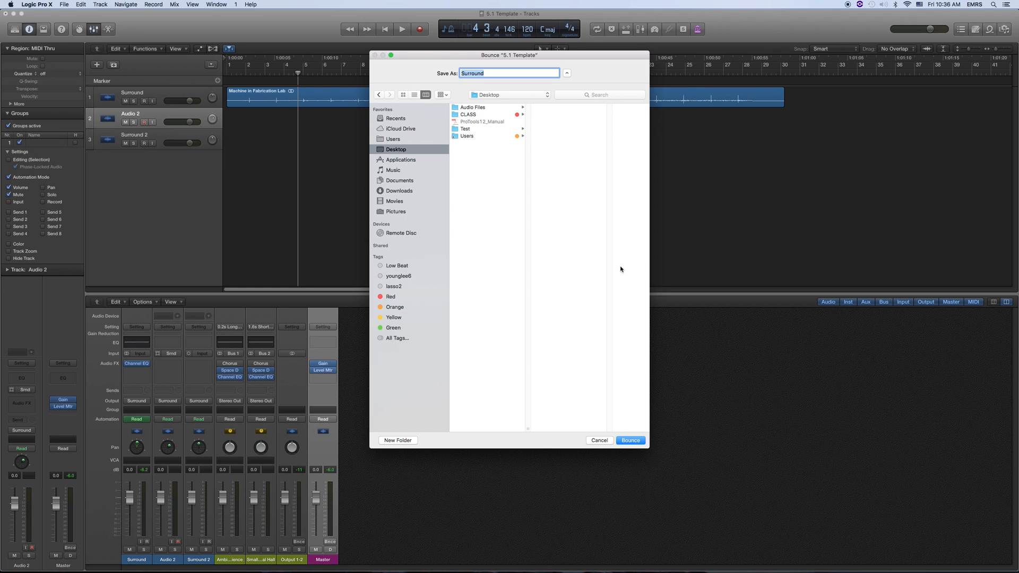
- Bounce the stems as 'Surround' to the Desktop
click(498, 95)
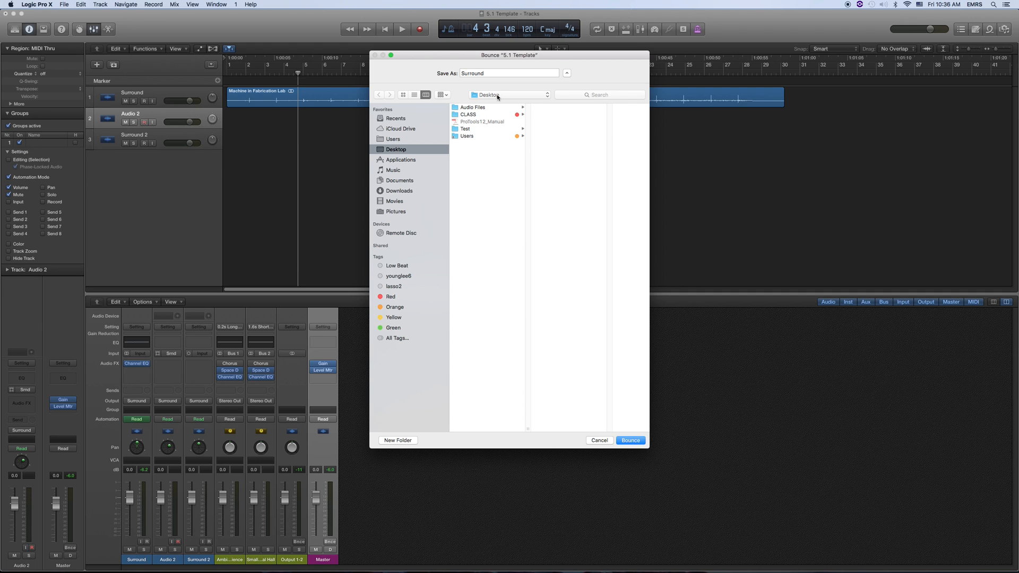
click(630, 440)
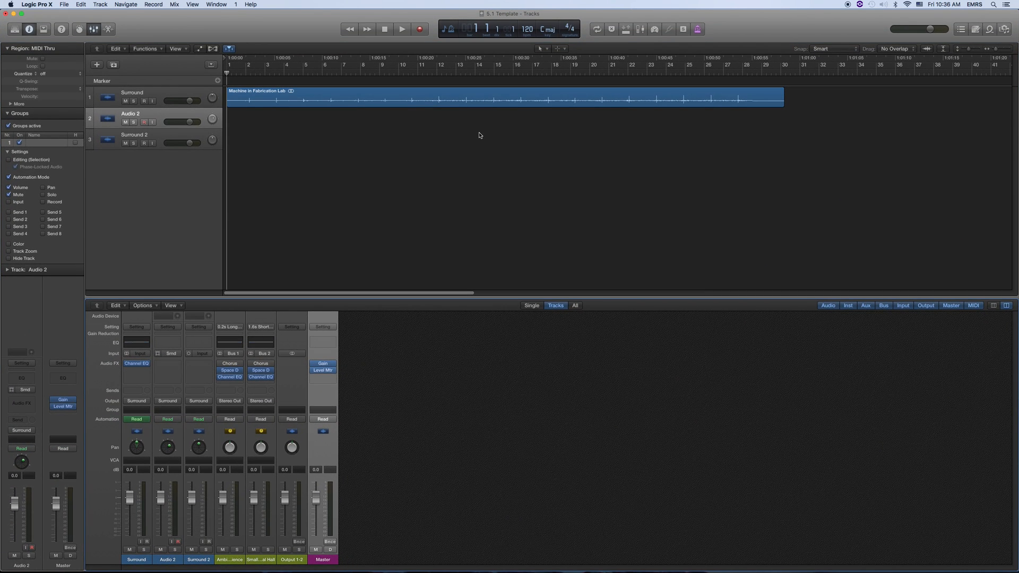
mouse_move(323, 179)
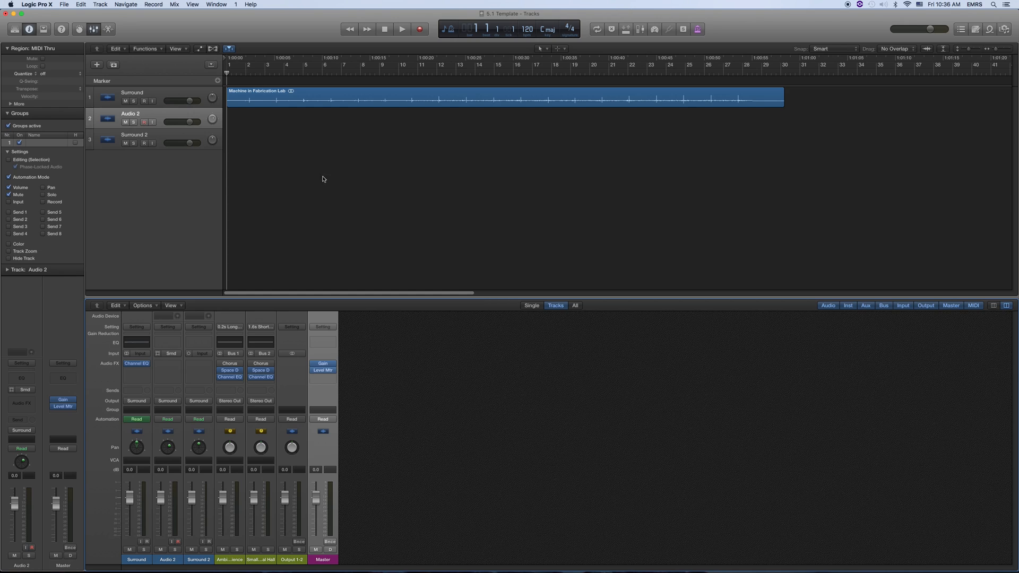
mouse_move(290, 184)
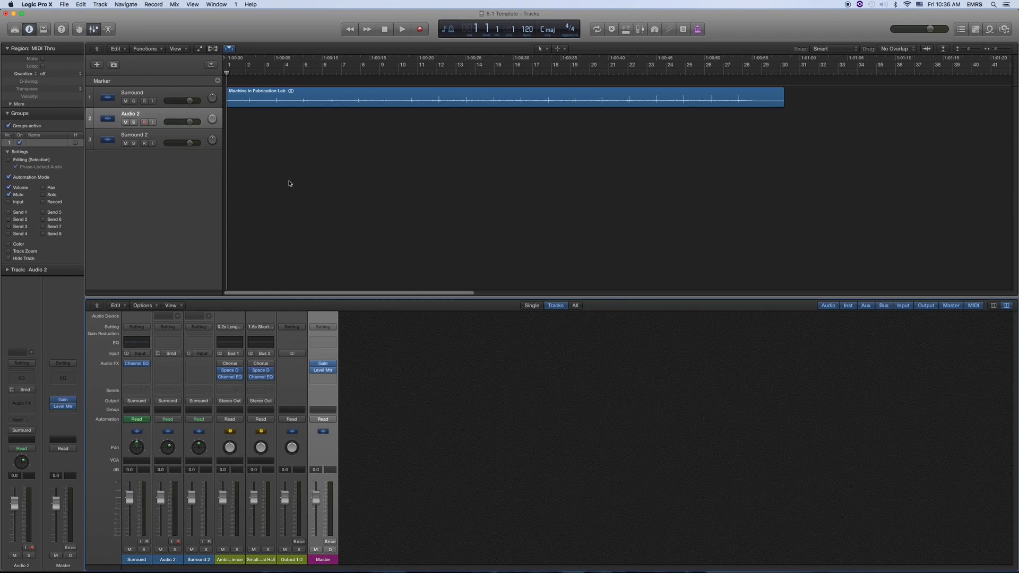
mouse_move(283, 192)
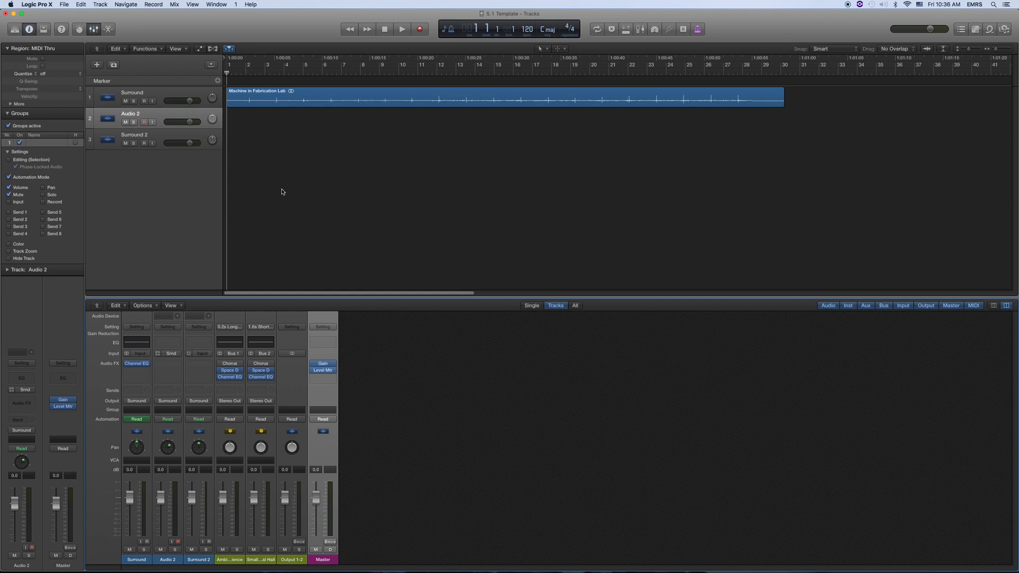
mouse_move(278, 197)
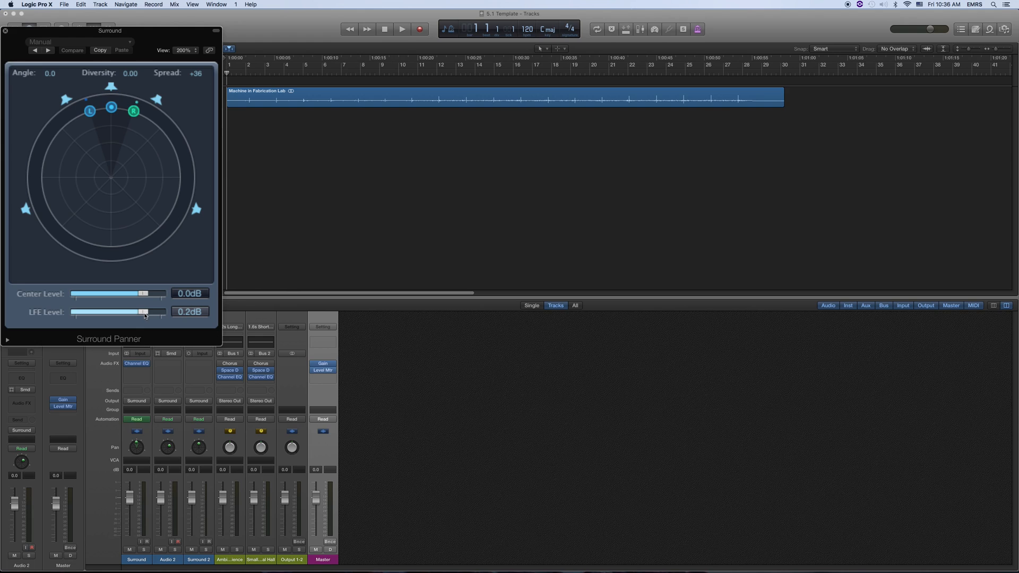
- Adjust the Surround Panner LFE Level slider to about -6.2 dB
drag(144, 313, 112, 313)
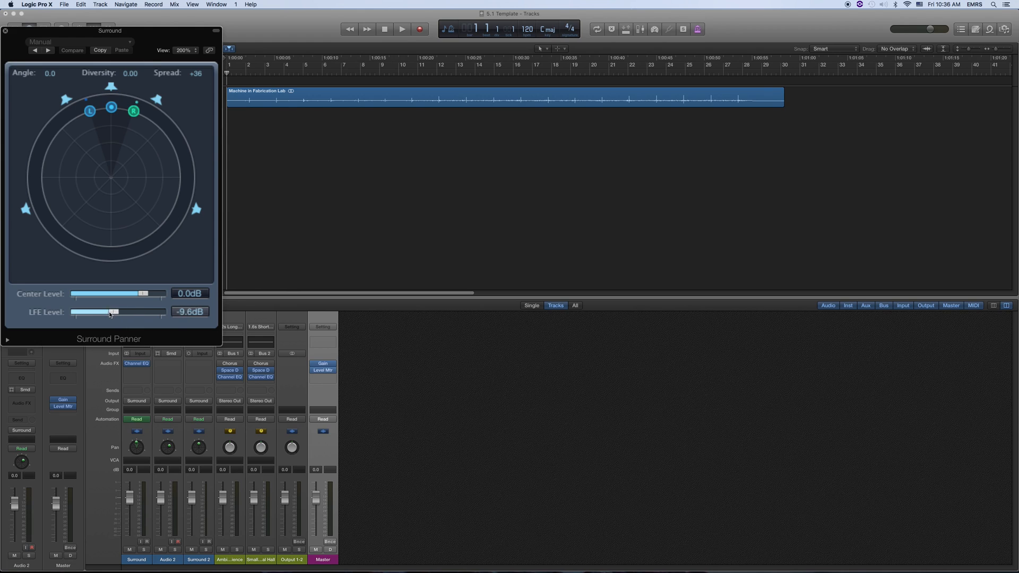
drag(98, 312, 124, 313)
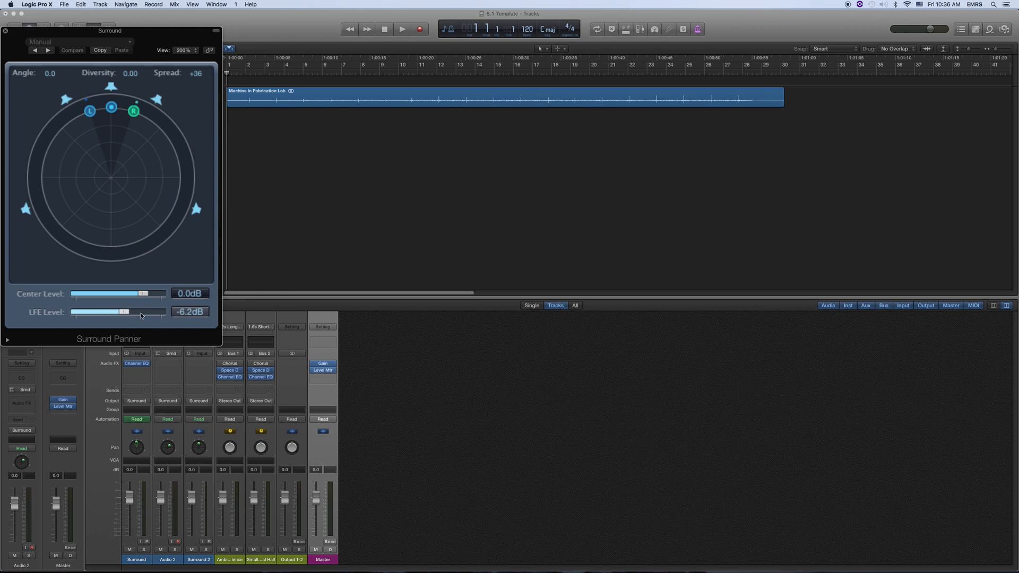
drag(119, 312, 149, 313)
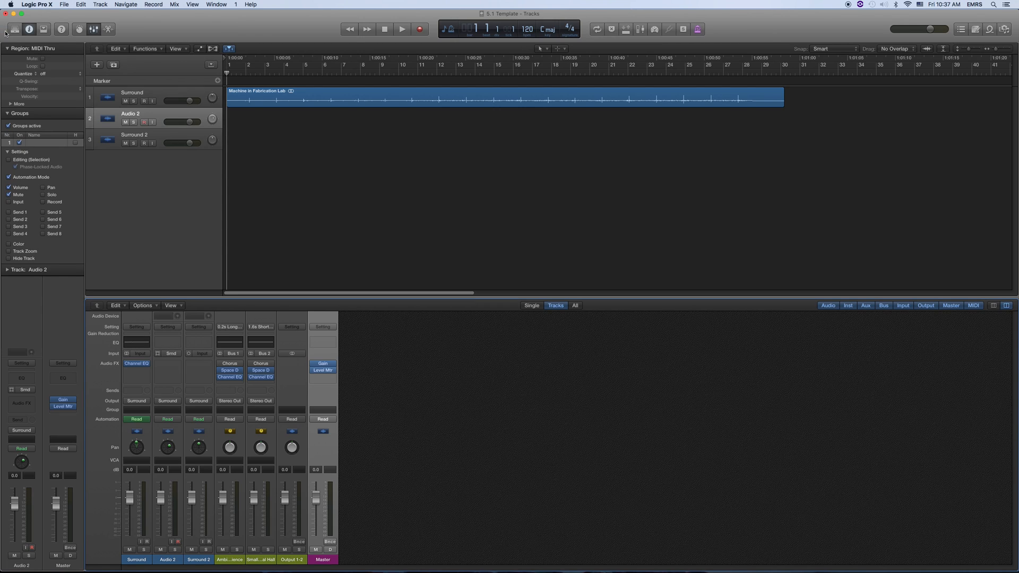
mouse_move(284, 154)
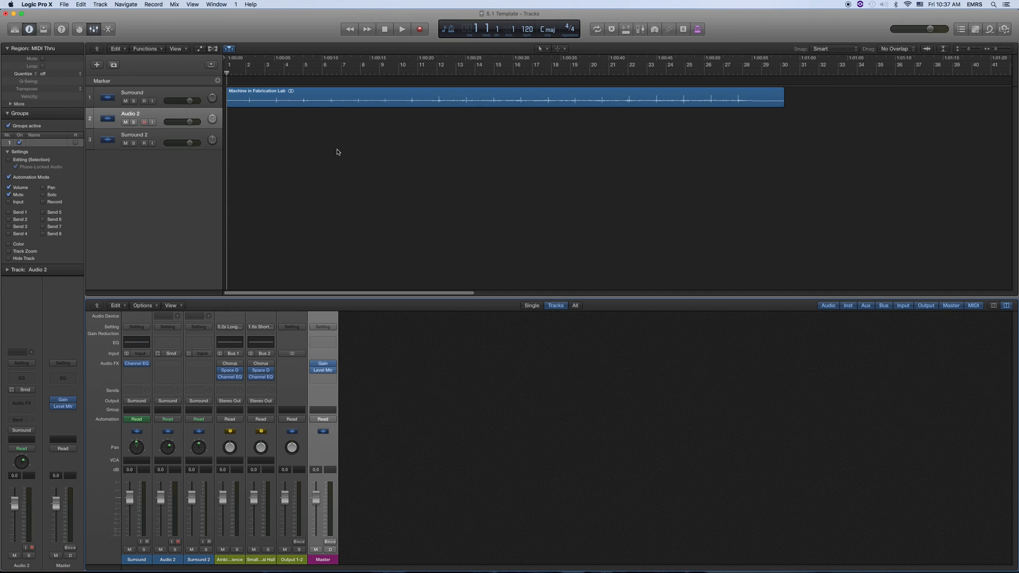
mouse_move(336, 145)
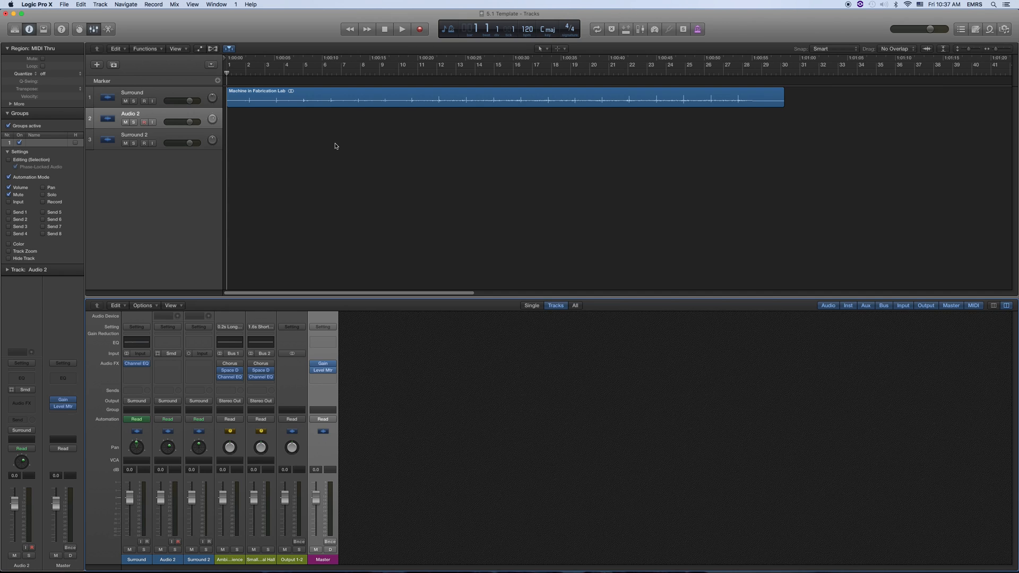
mouse_move(347, 156)
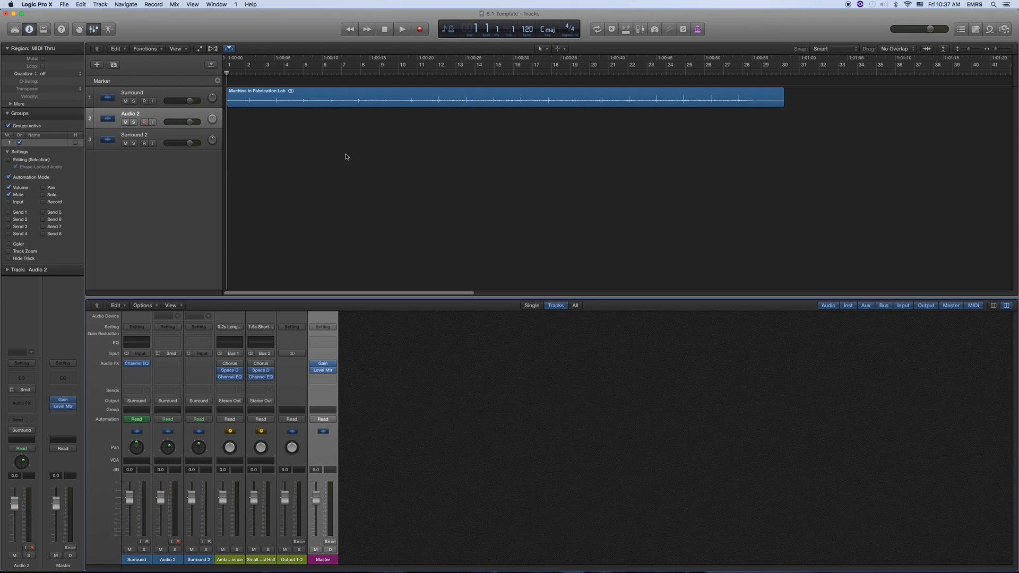
mouse_move(583, 180)
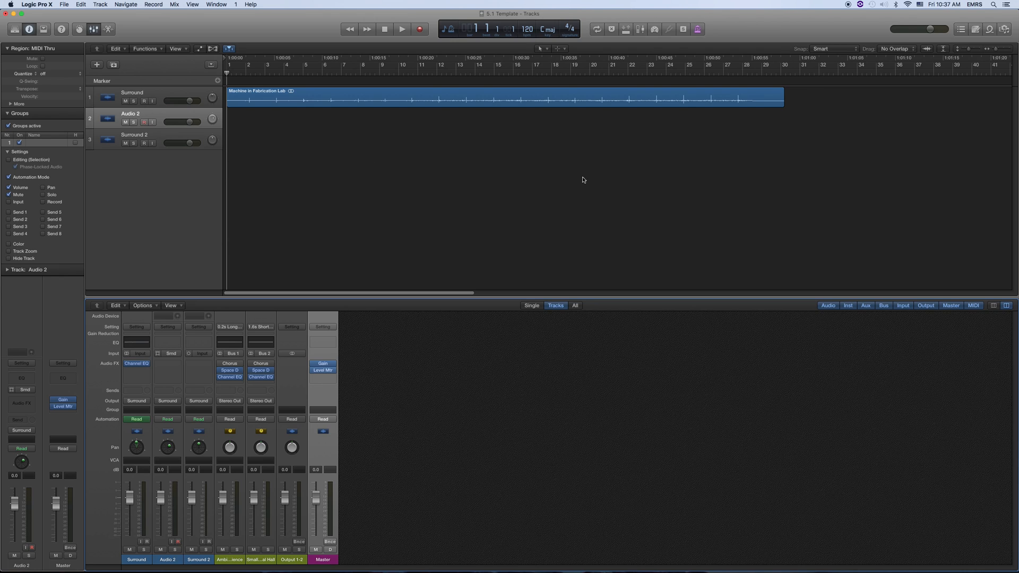
mouse_move(847, 4)
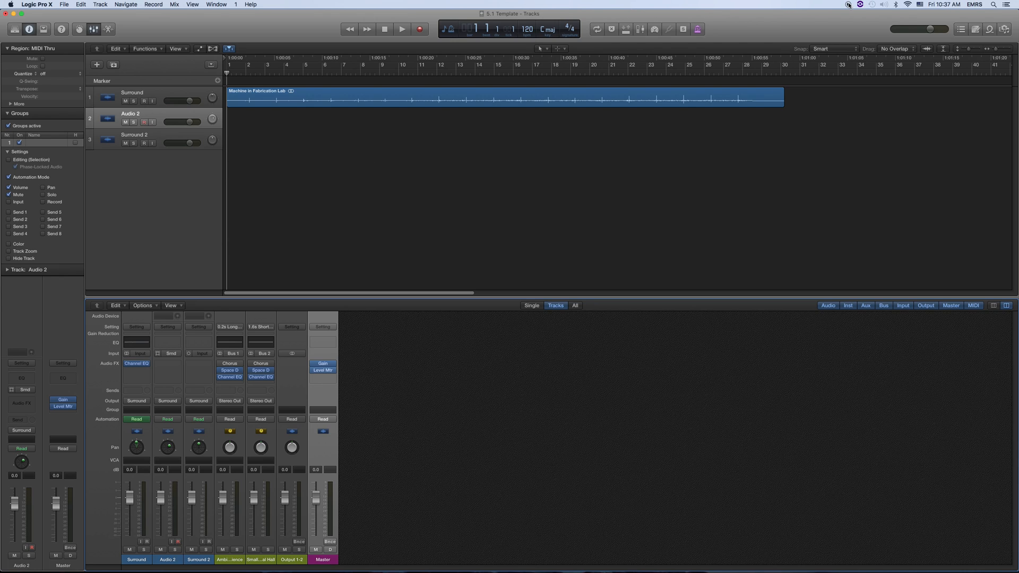